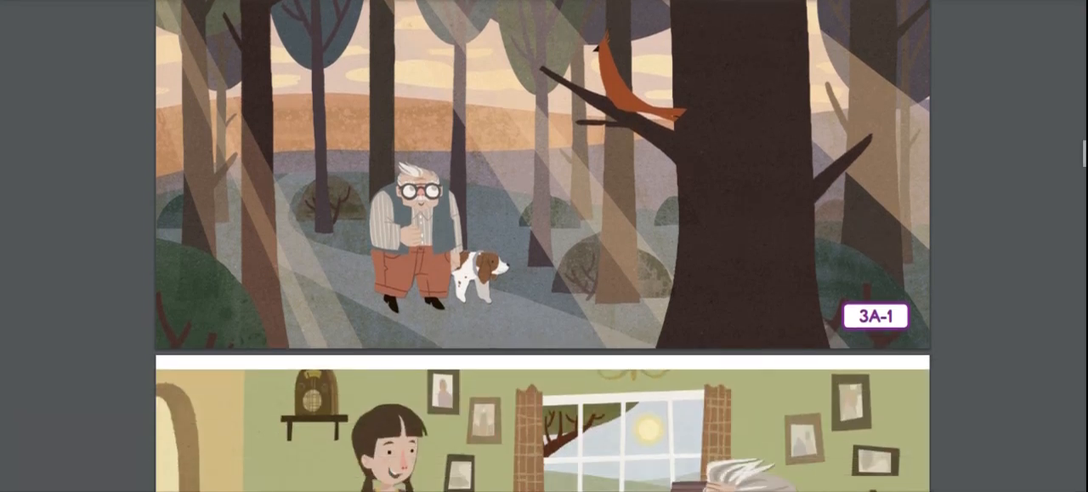
{"action": "scroll", "scroll_direction": "down", "scroll_amount": 3}
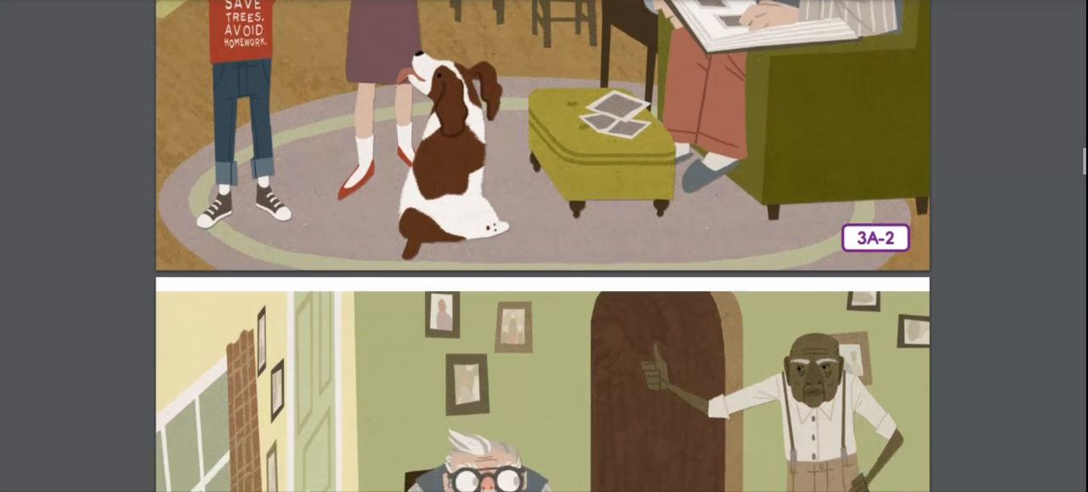
{"action": "scroll", "scroll_direction": "down", "scroll_amount": 3}
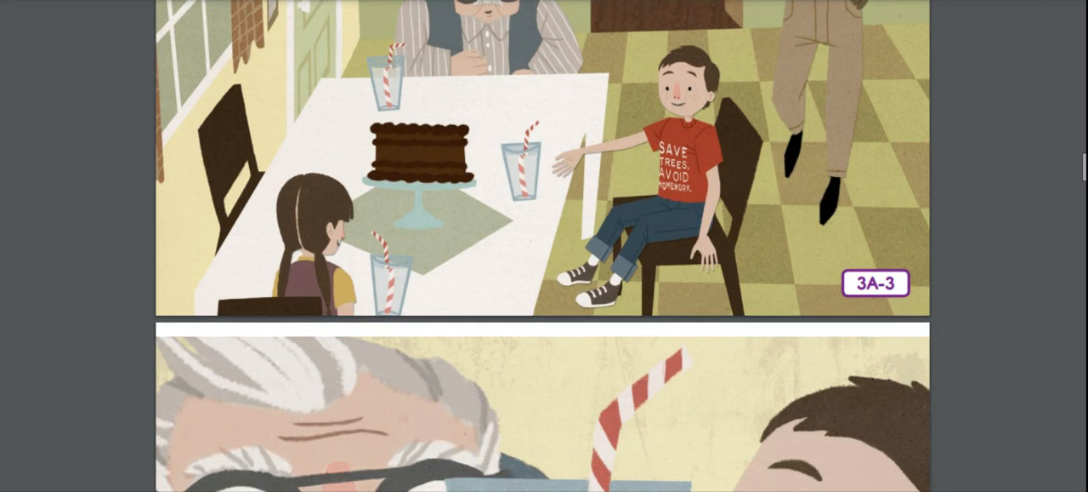
{"action": "scroll", "scroll_direction": "down", "scroll_amount": 3}
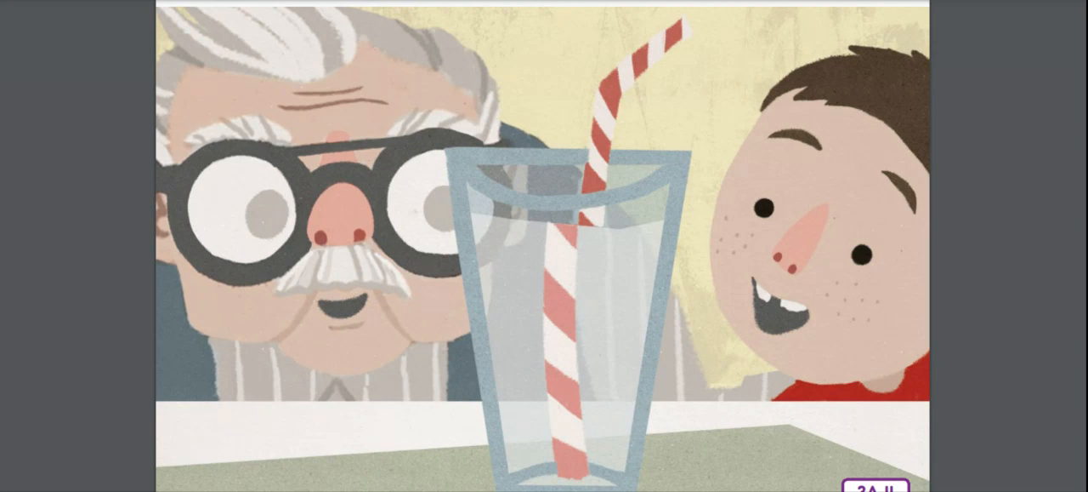
{"action": "scroll", "scroll_direction": "down", "scroll_amount": 3}
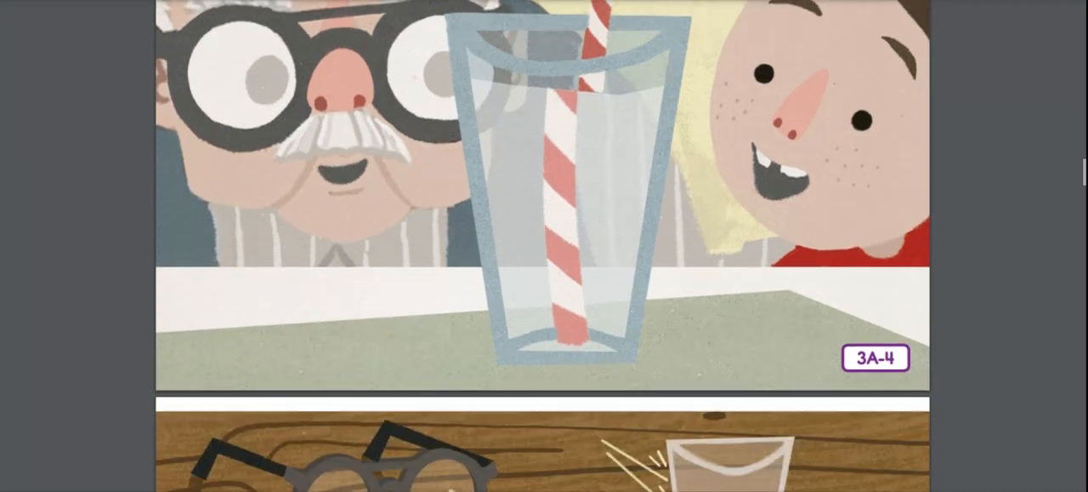
{"action": "scroll", "scroll_direction": "down", "scroll_amount": 3}
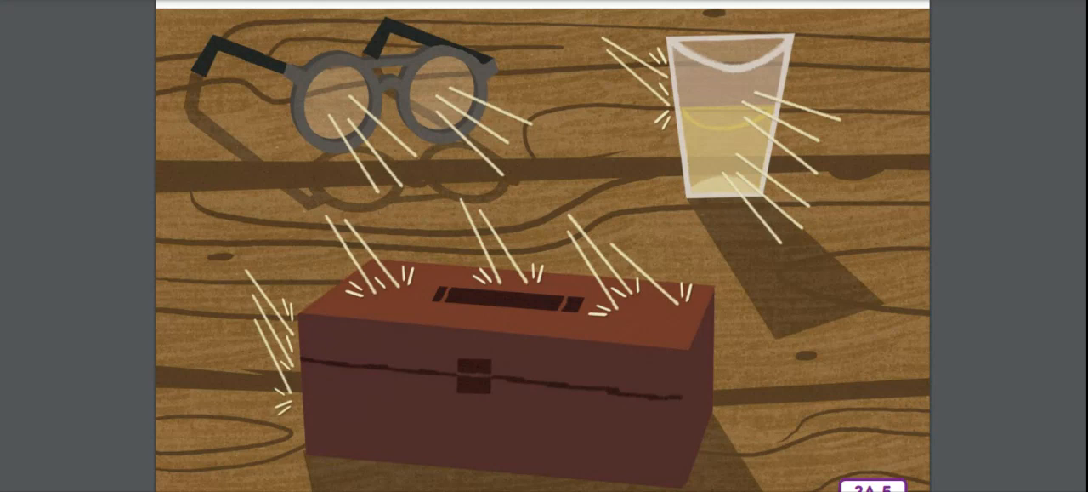
{"action": "scroll", "scroll_direction": "down", "scroll_amount": 3}
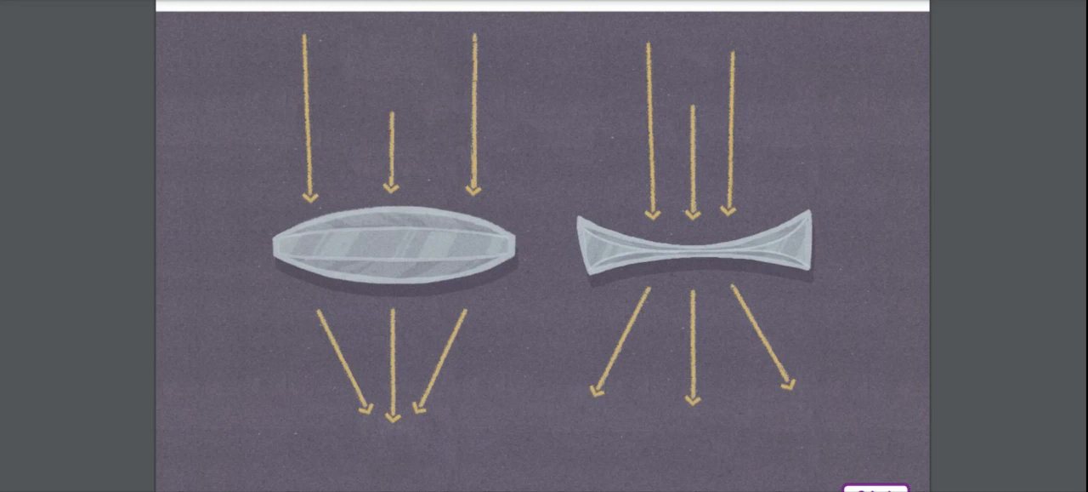
{"action": "scroll", "scroll_direction": "down", "scroll_amount": 3}
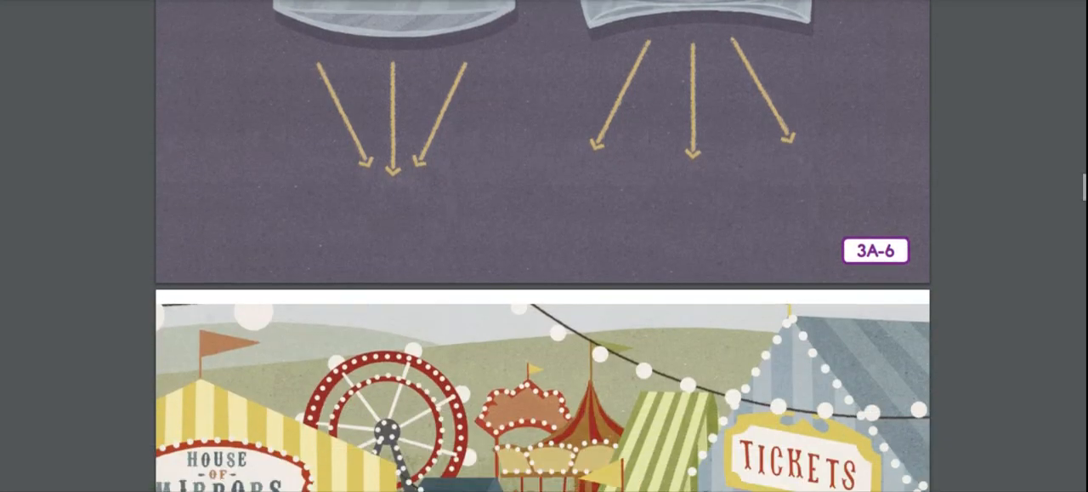
{"action": "scroll", "scroll_direction": "down", "scroll_amount": 3}
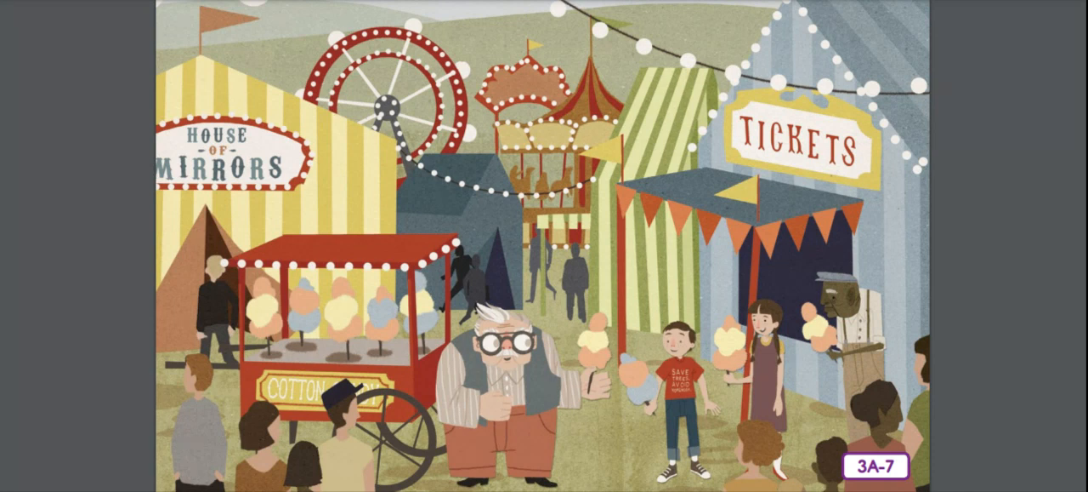
{"action": "scroll", "scroll_direction": "down", "scroll_amount": 3}
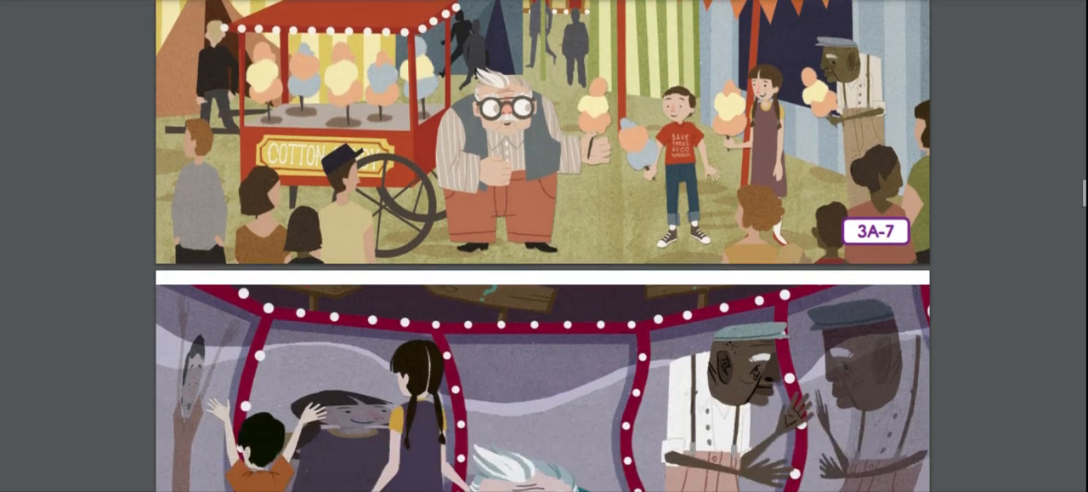
{"action": "scroll", "scroll_direction": "down", "scroll_amount": 3}
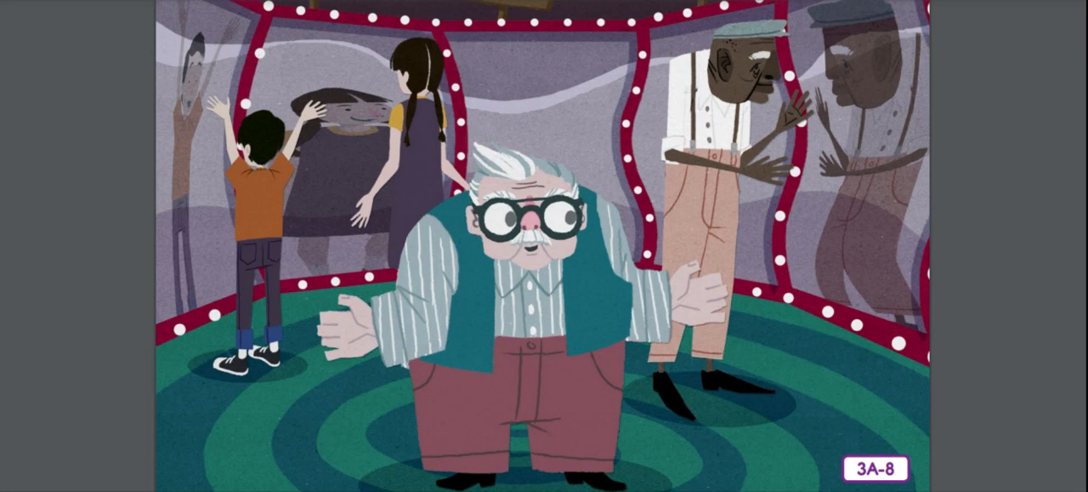
{"action": "scroll", "scroll_direction": "down", "scroll_amount": 3}
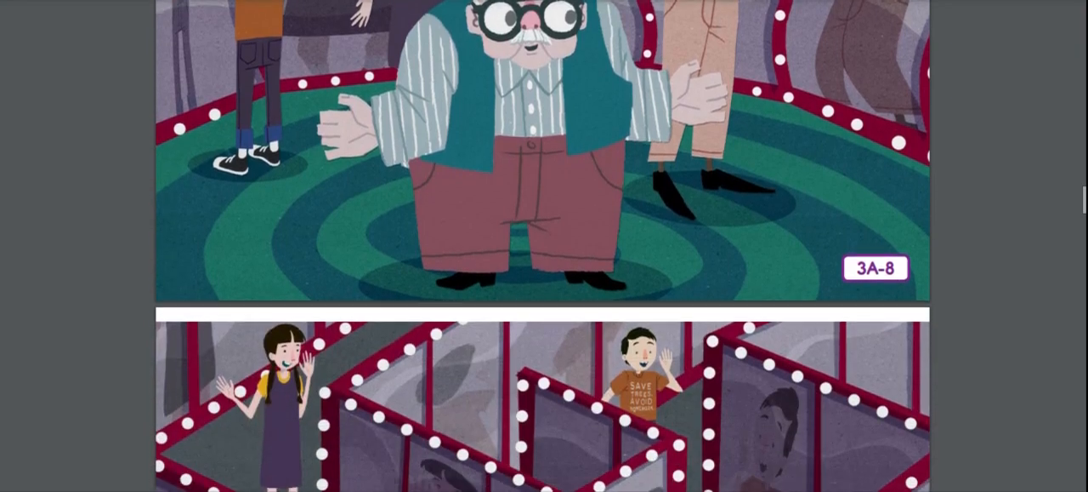
{"action": "scroll", "scroll_direction": "down", "scroll_amount": 3}
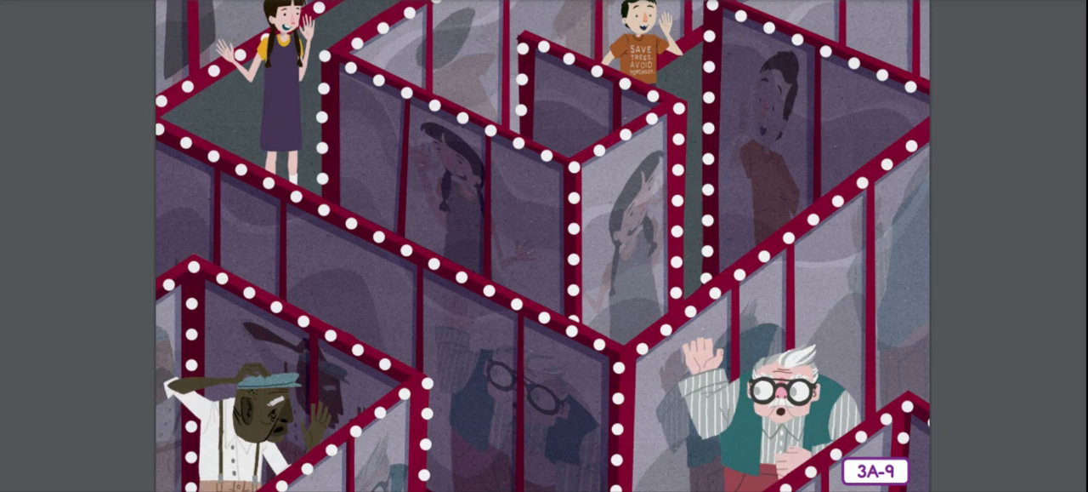
{"action": "scroll", "scroll_direction": "down", "scroll_amount": 3}
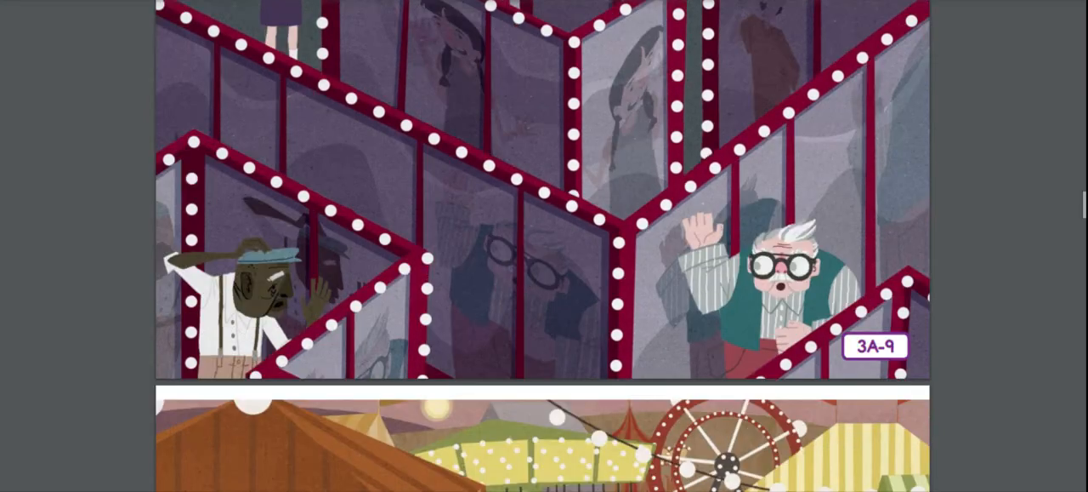
{"action": "scroll", "scroll_direction": "down", "scroll_amount": 3}
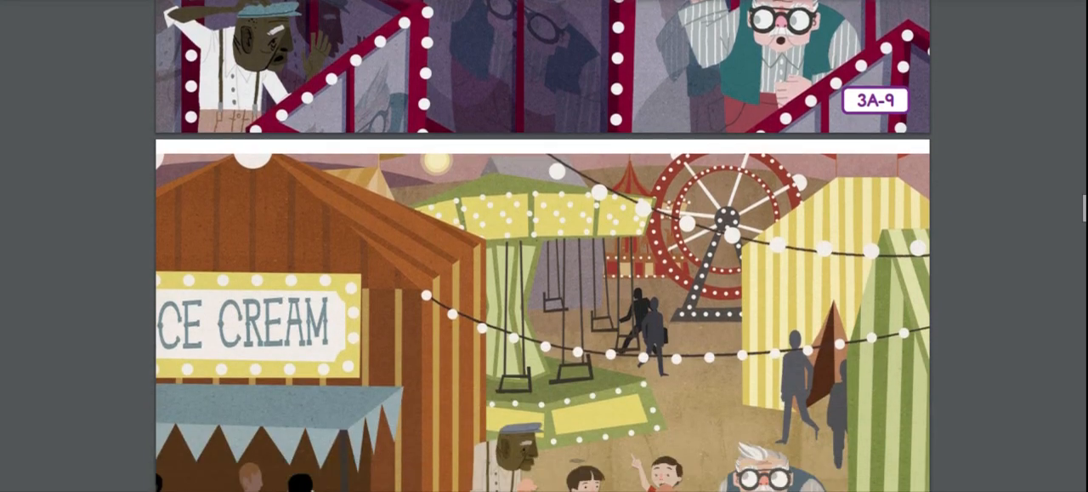
{"action": "scroll", "scroll_direction": "down", "scroll_amount": 3}
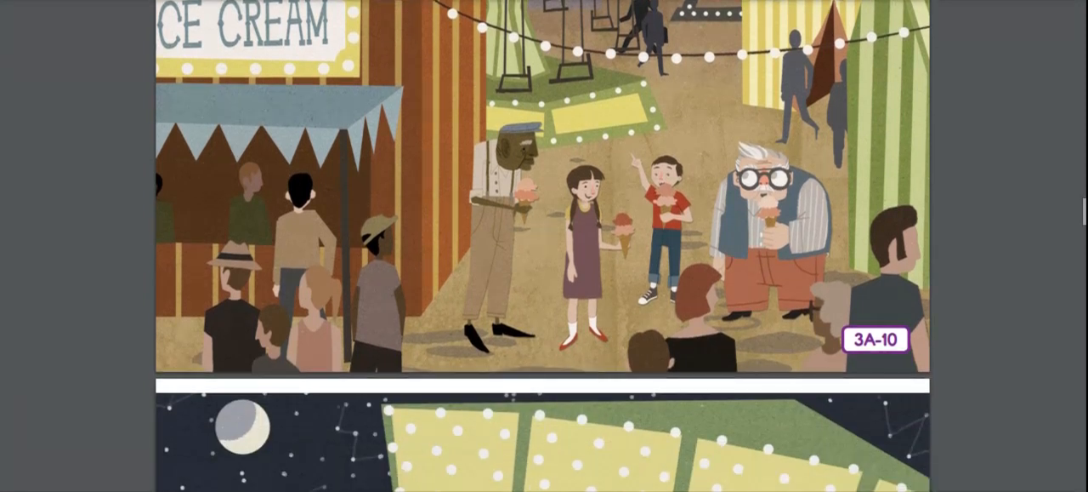
{"action": "scroll", "scroll_direction": "down", "scroll_amount": 3}
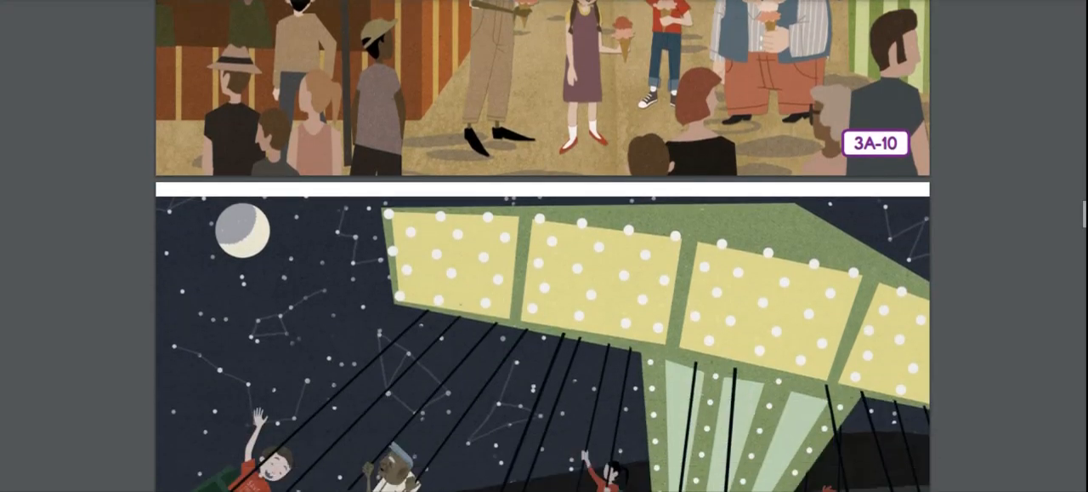